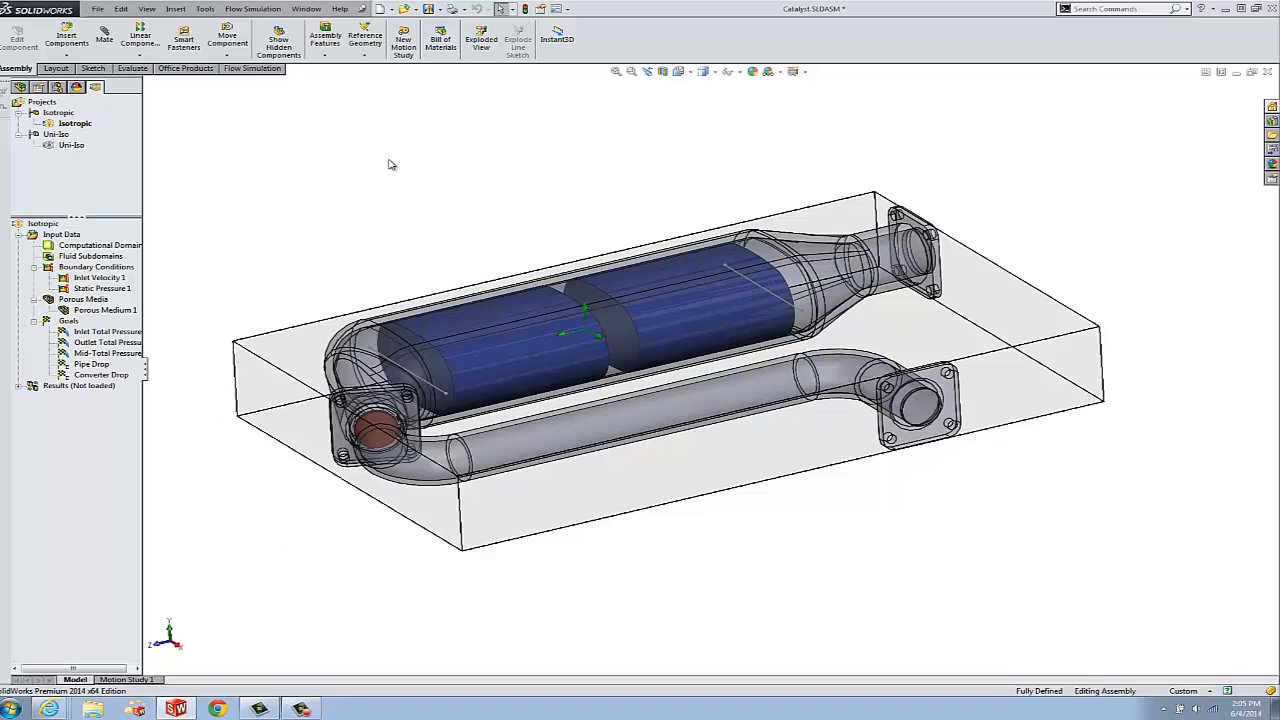
mouse_move(324, 97)
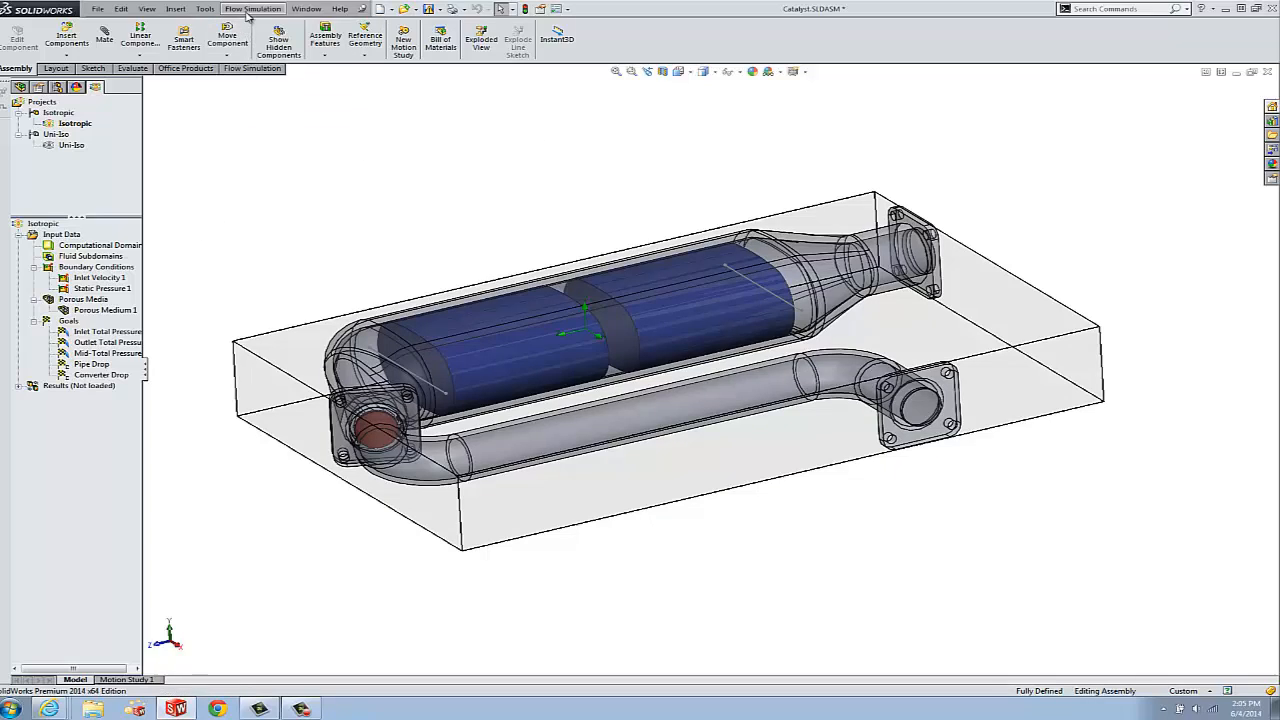
Show the Flow Simulation Tools submenu, including Engineering Database and Check Geometry.
left_click(253, 8)
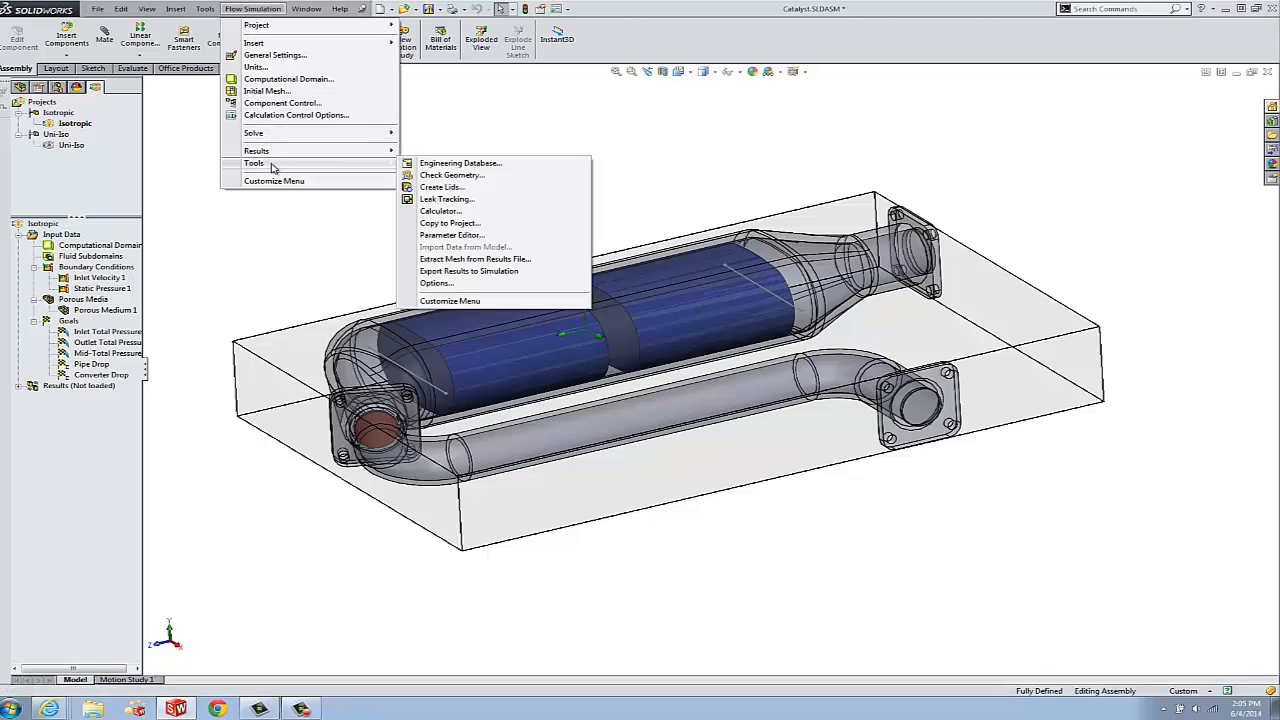
mouse_move(371, 163)
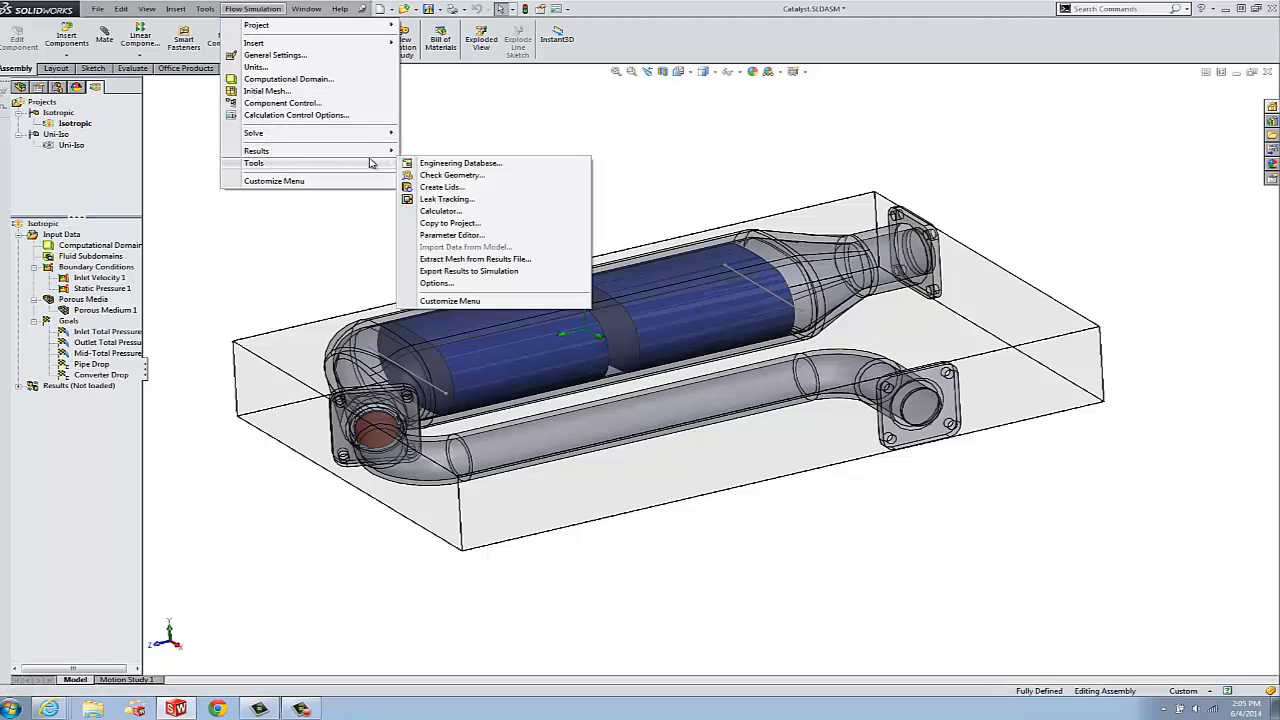
mouse_move(398, 169)
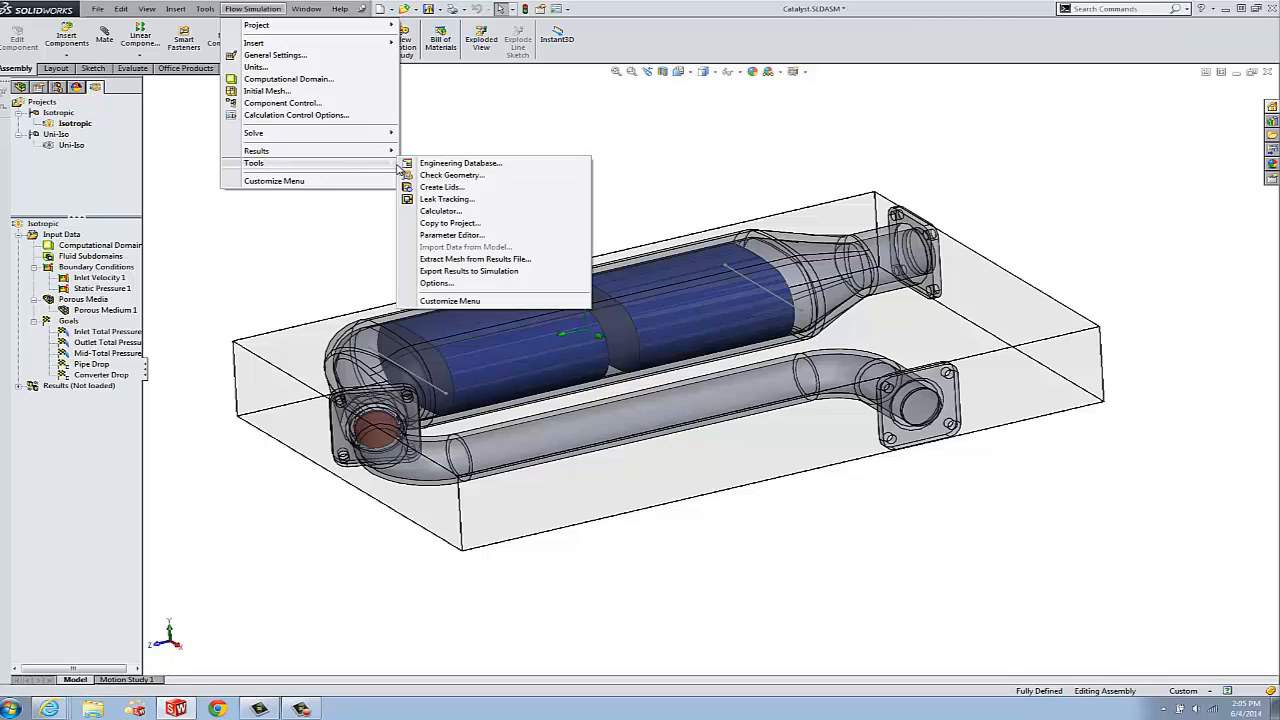
mouse_move(459, 163)
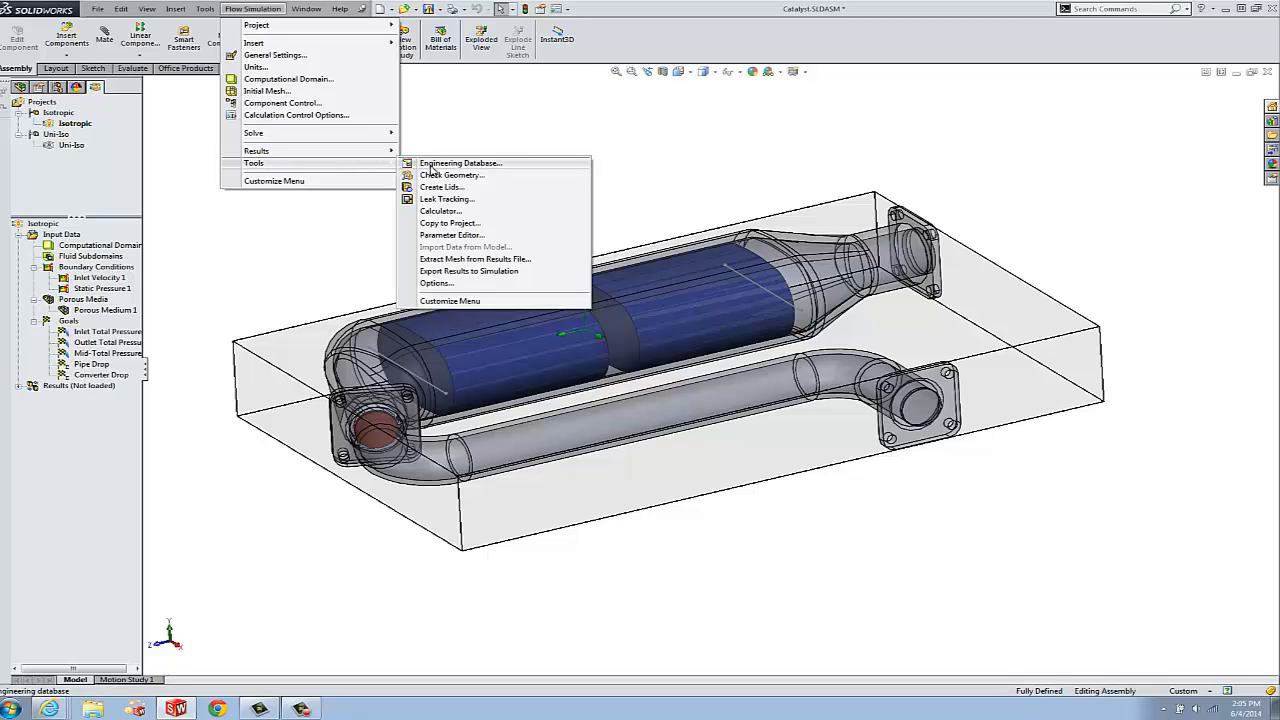
left_click(459, 163)
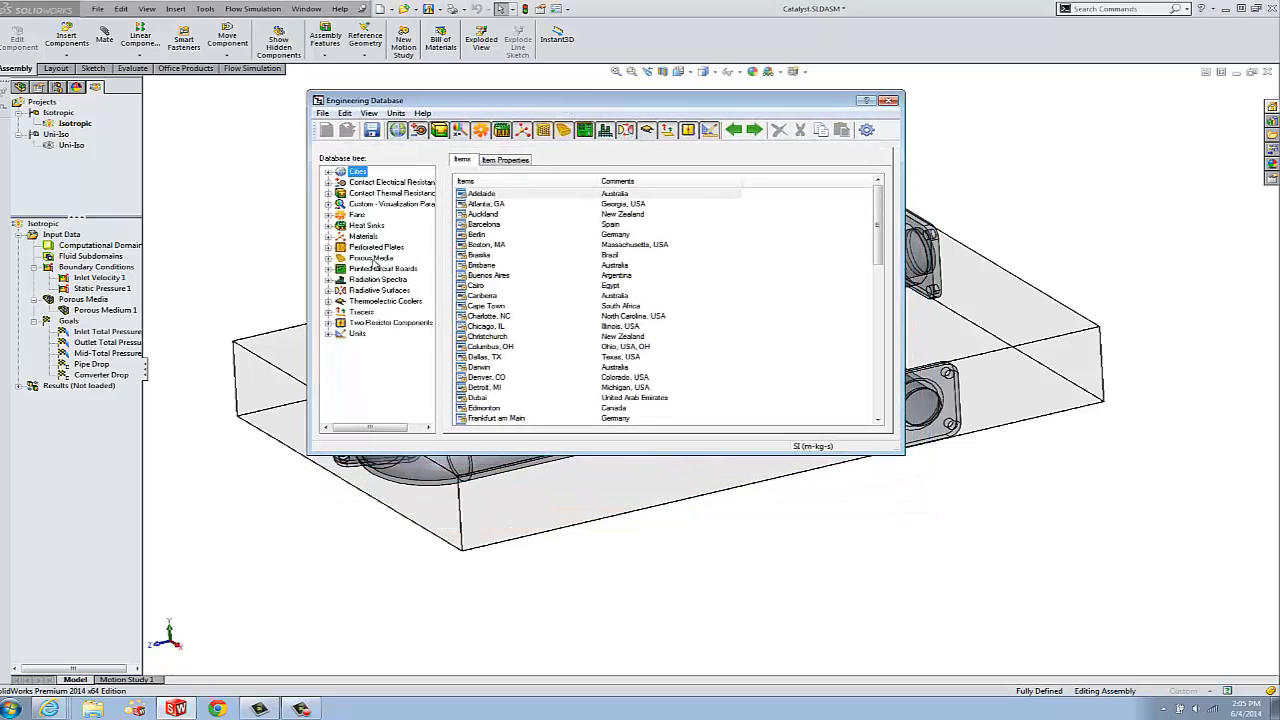
left_click(371, 257)
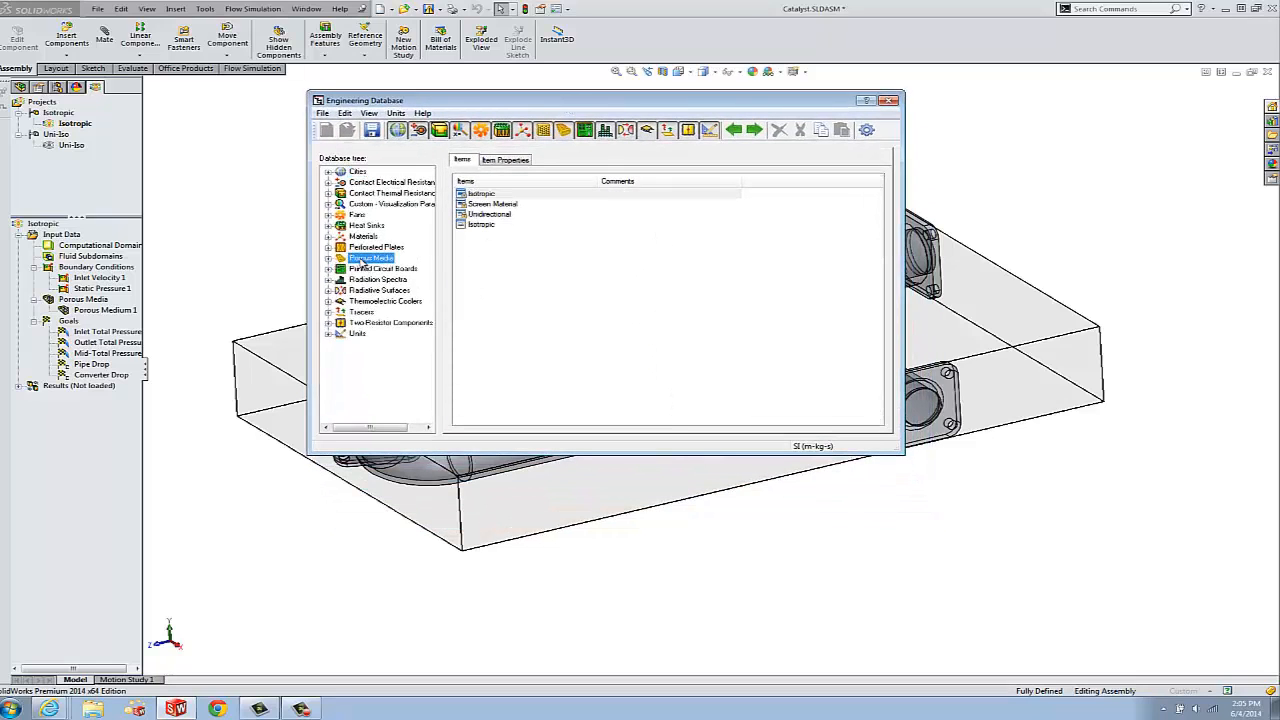
left_click(329, 258)
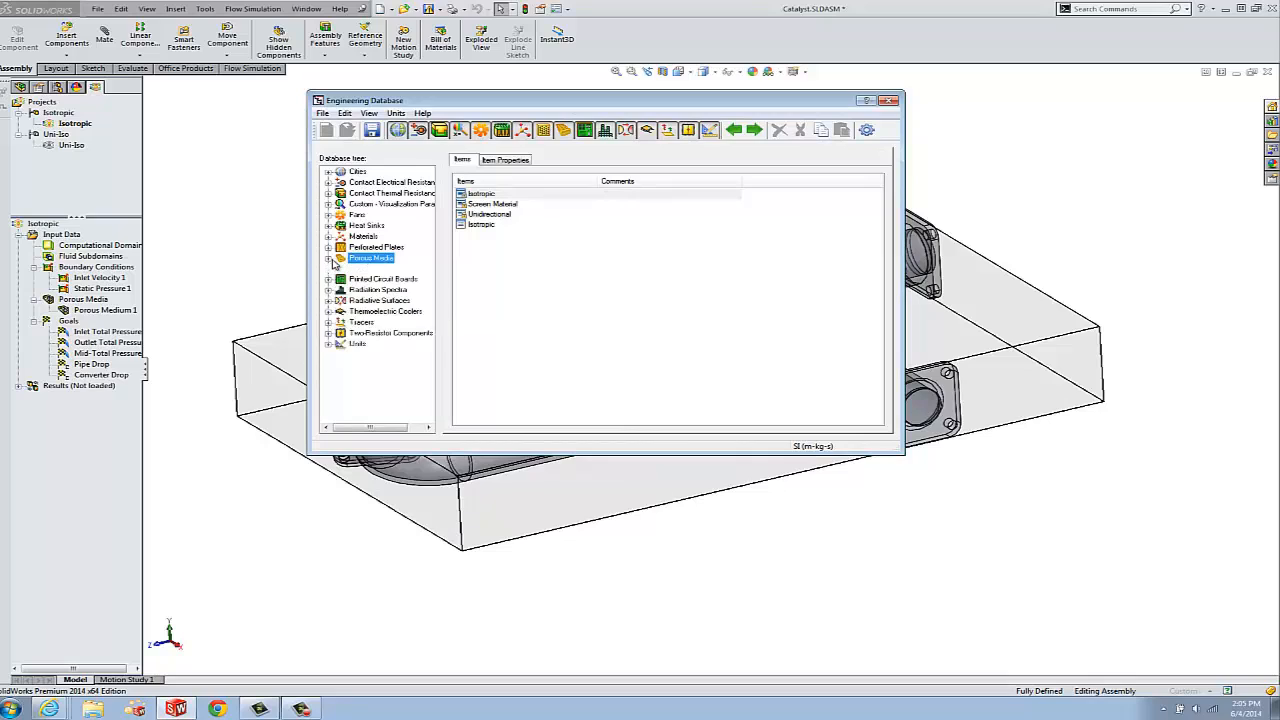
left_click(329, 258)
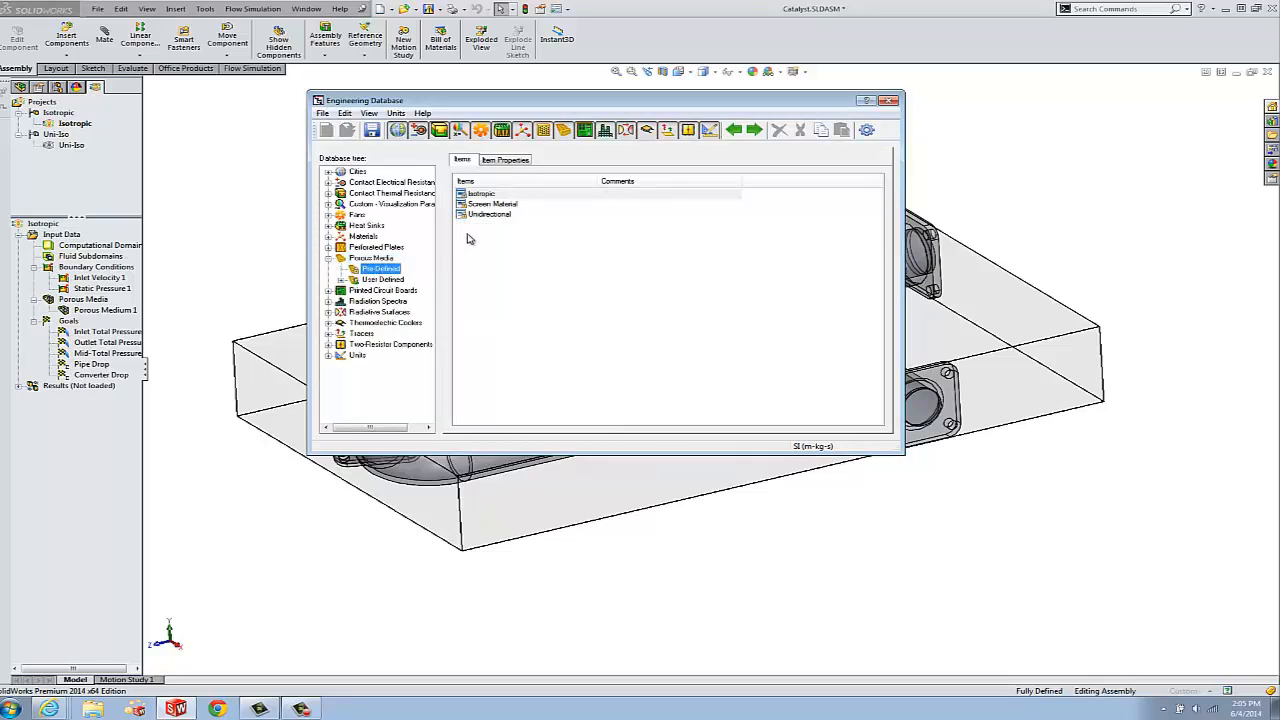
mouse_move(528, 198)
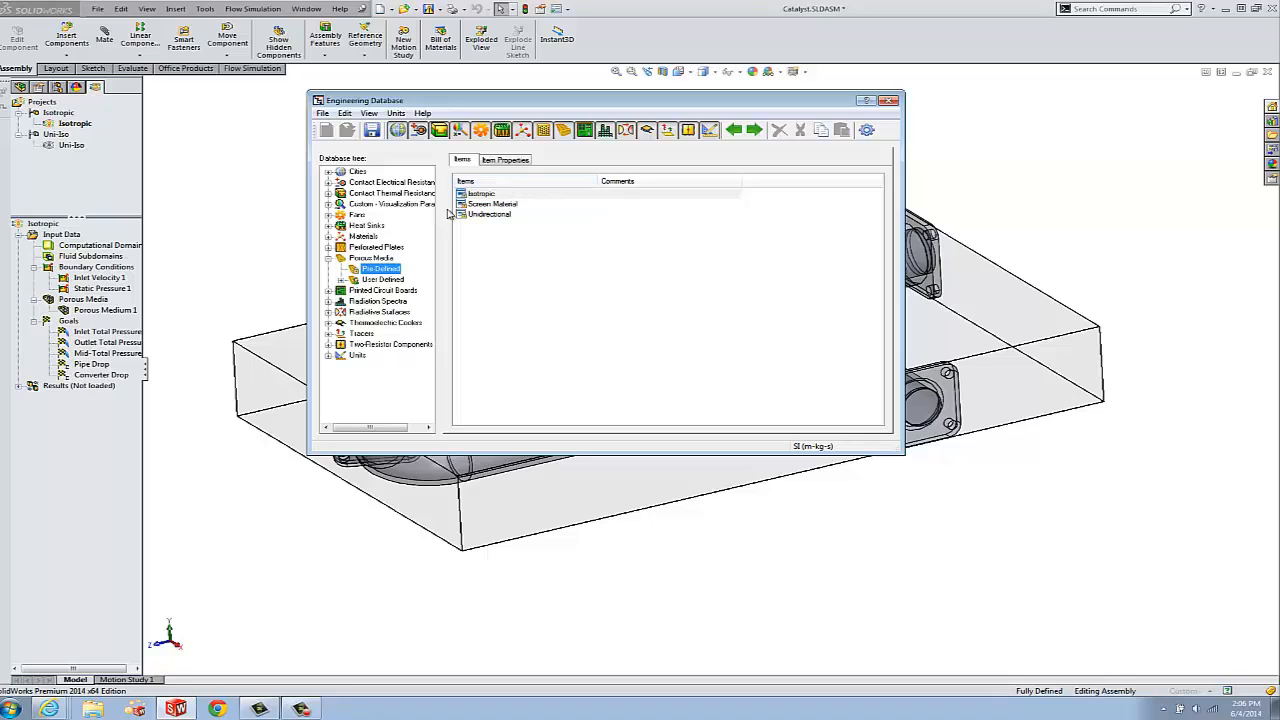
left_click(505, 160)
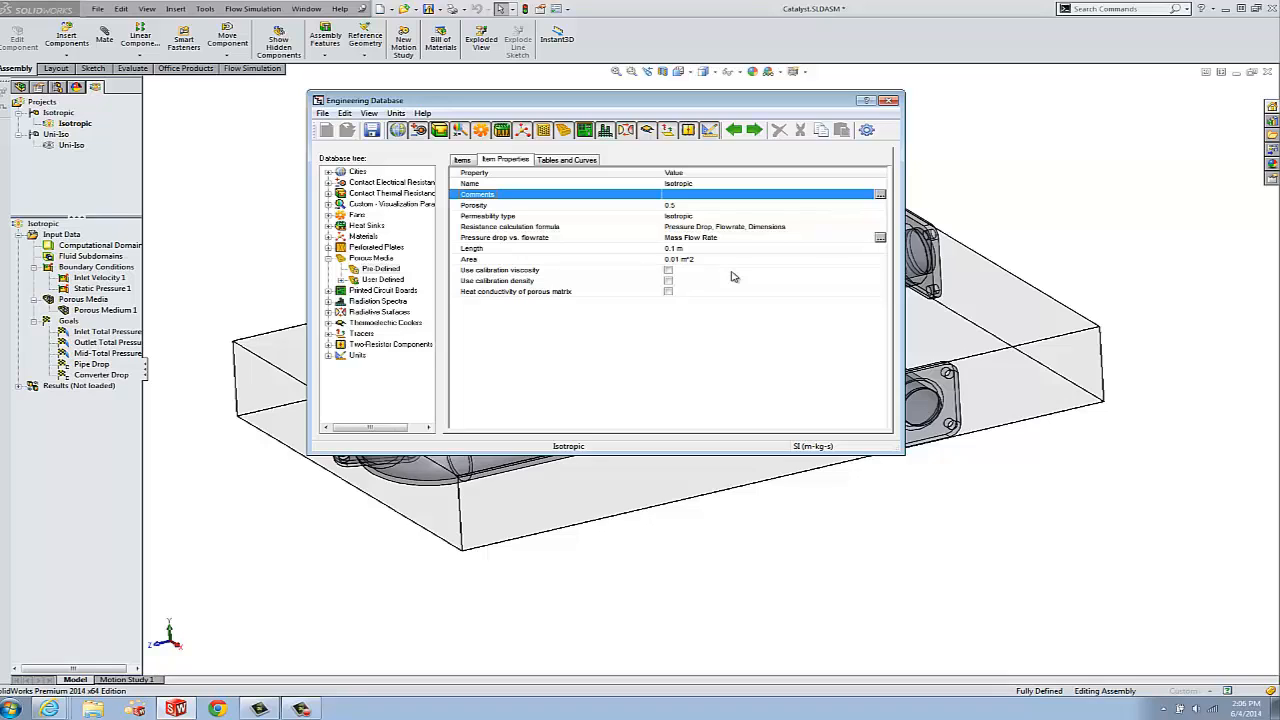
left_click(380, 268)
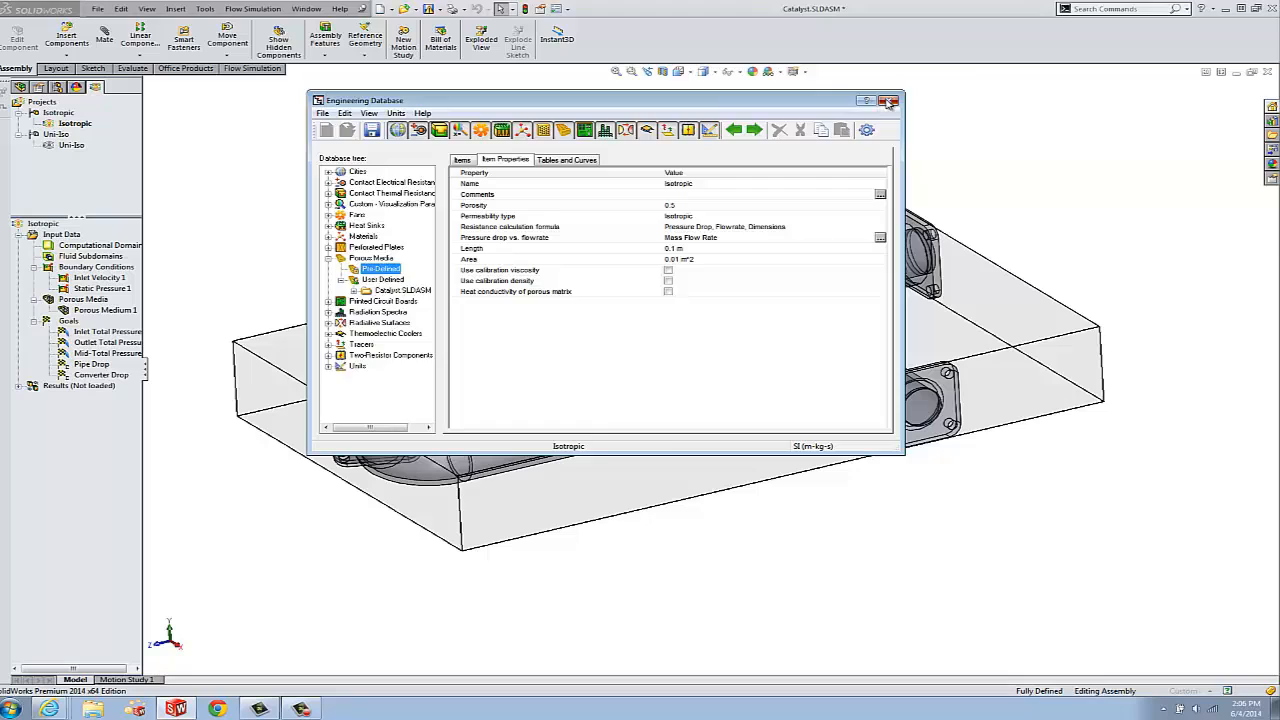
left_click(888, 100)
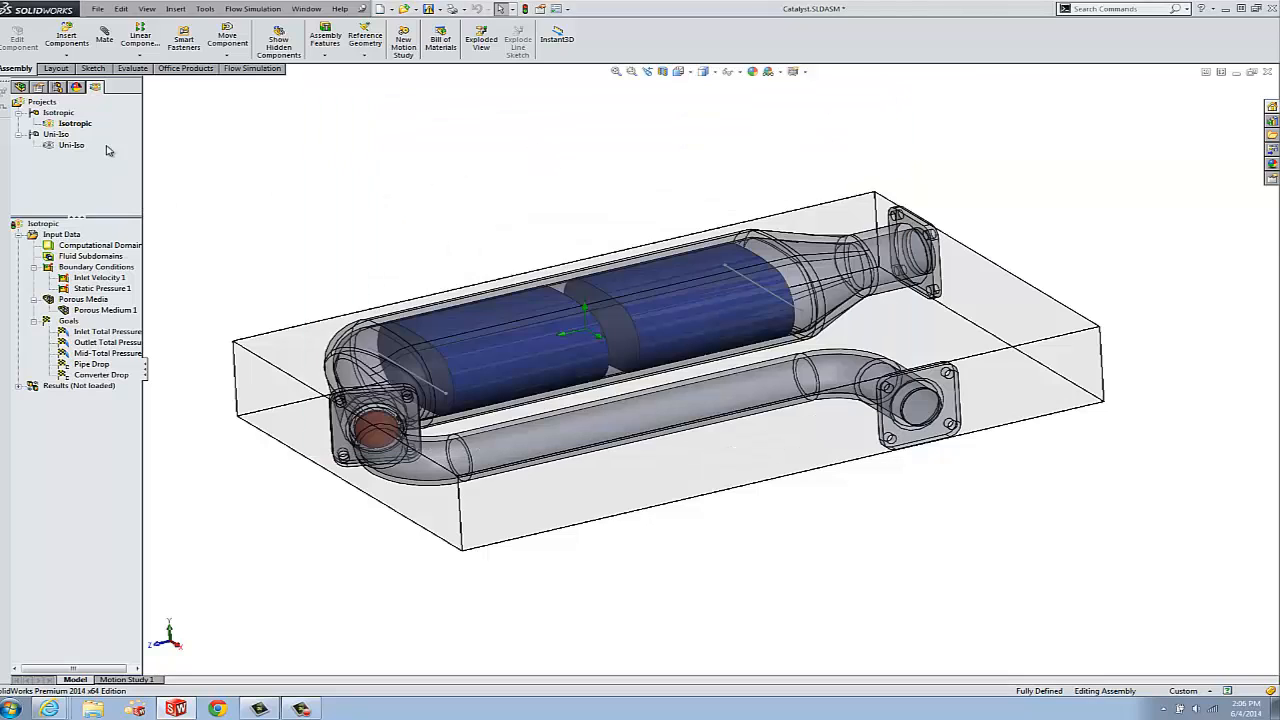
left_click(20, 86)
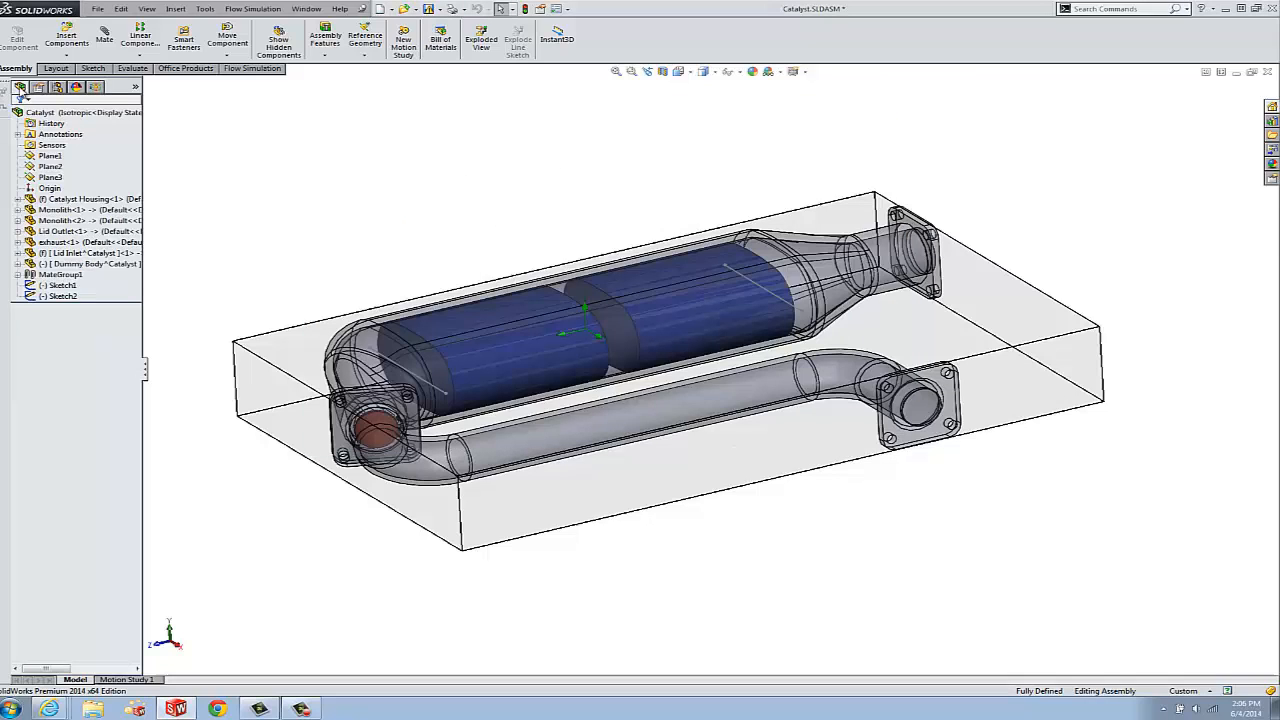
left_click(70, 198)
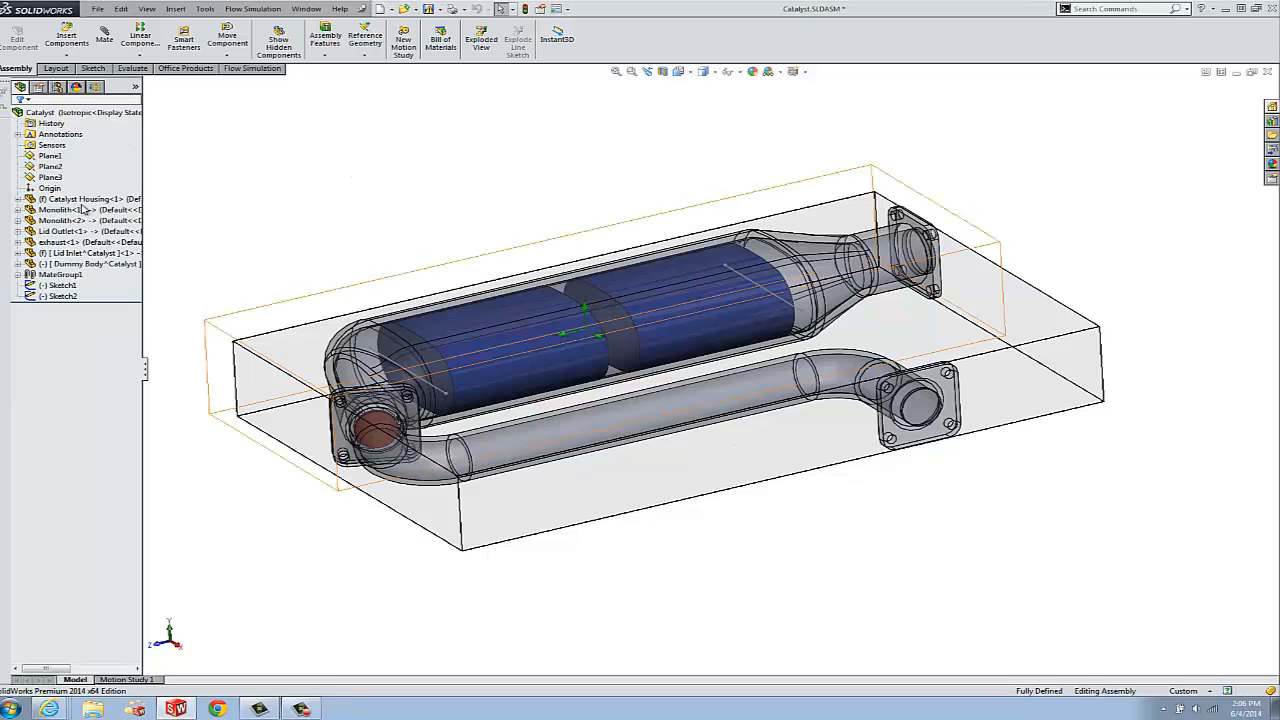
right_click(58, 209)
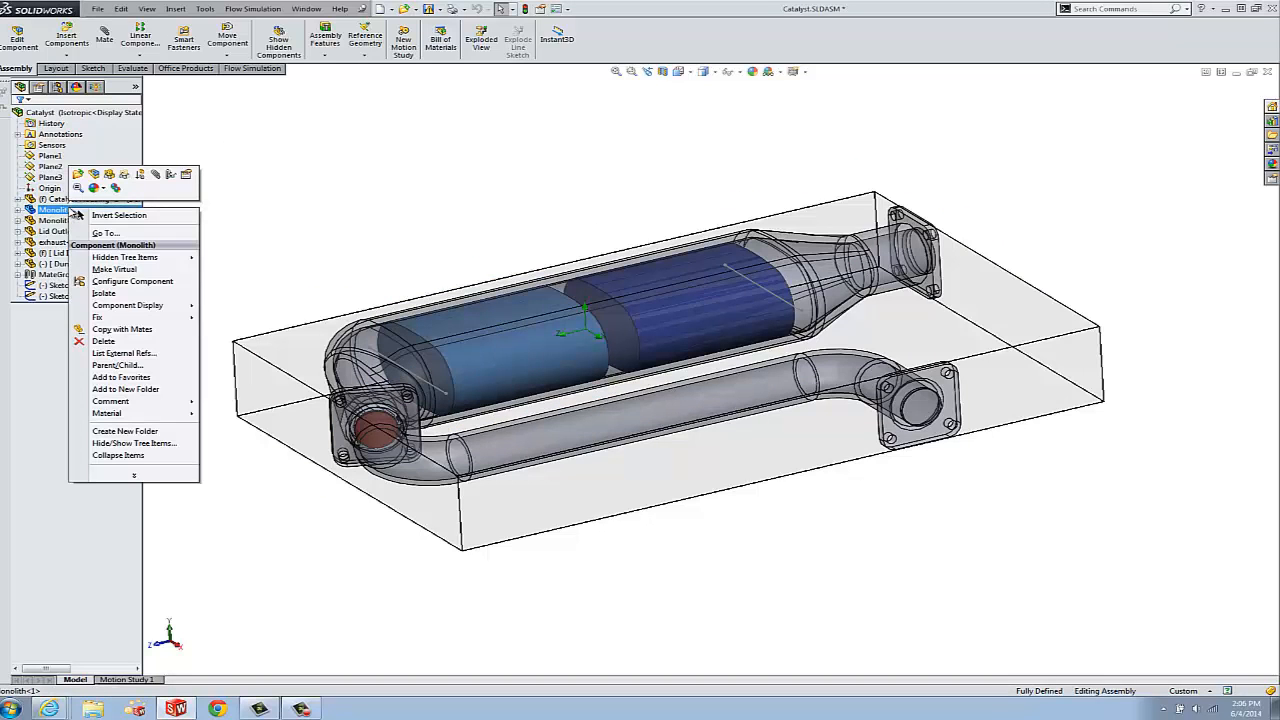
mouse_move(104, 293)
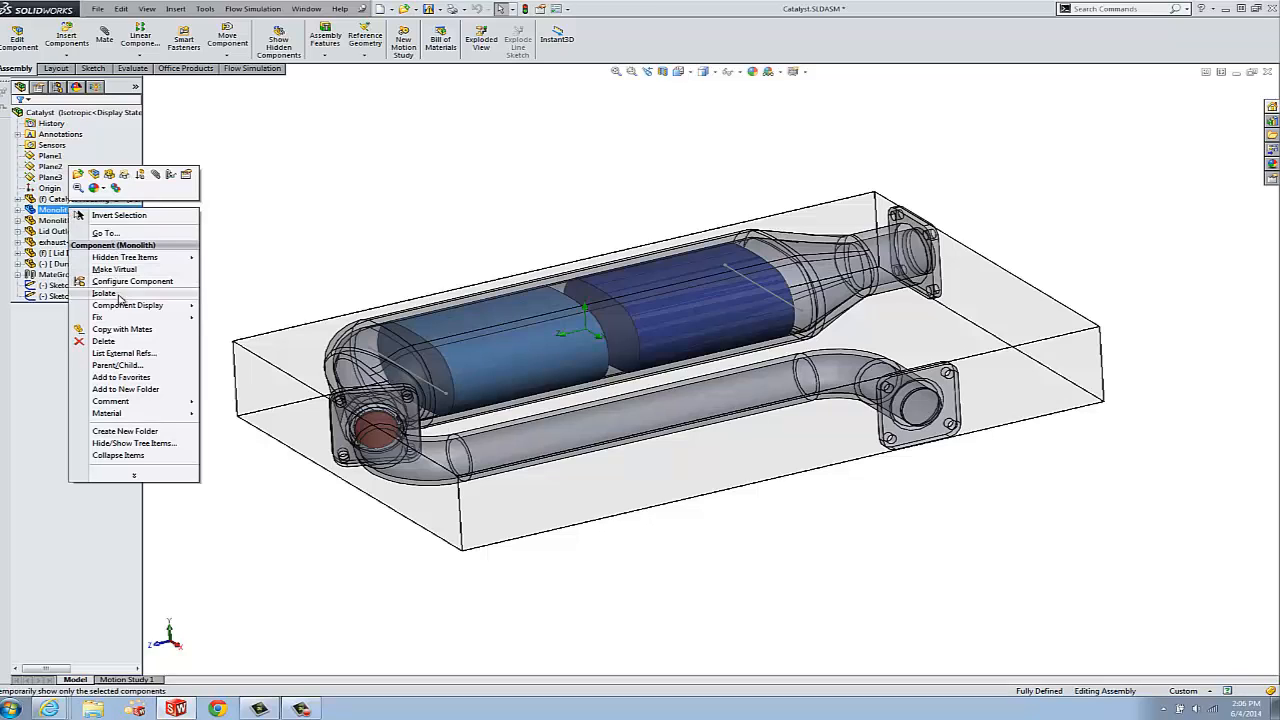
mouse_move(122, 329)
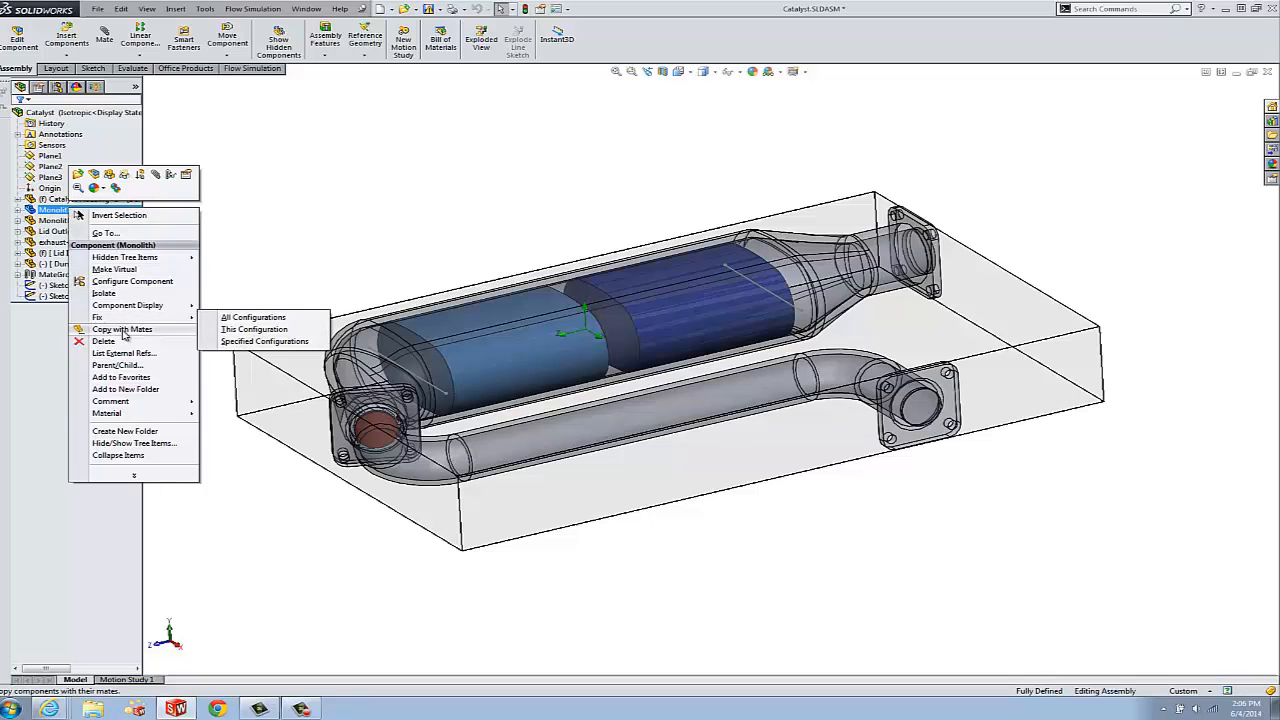
mouse_move(104, 293)
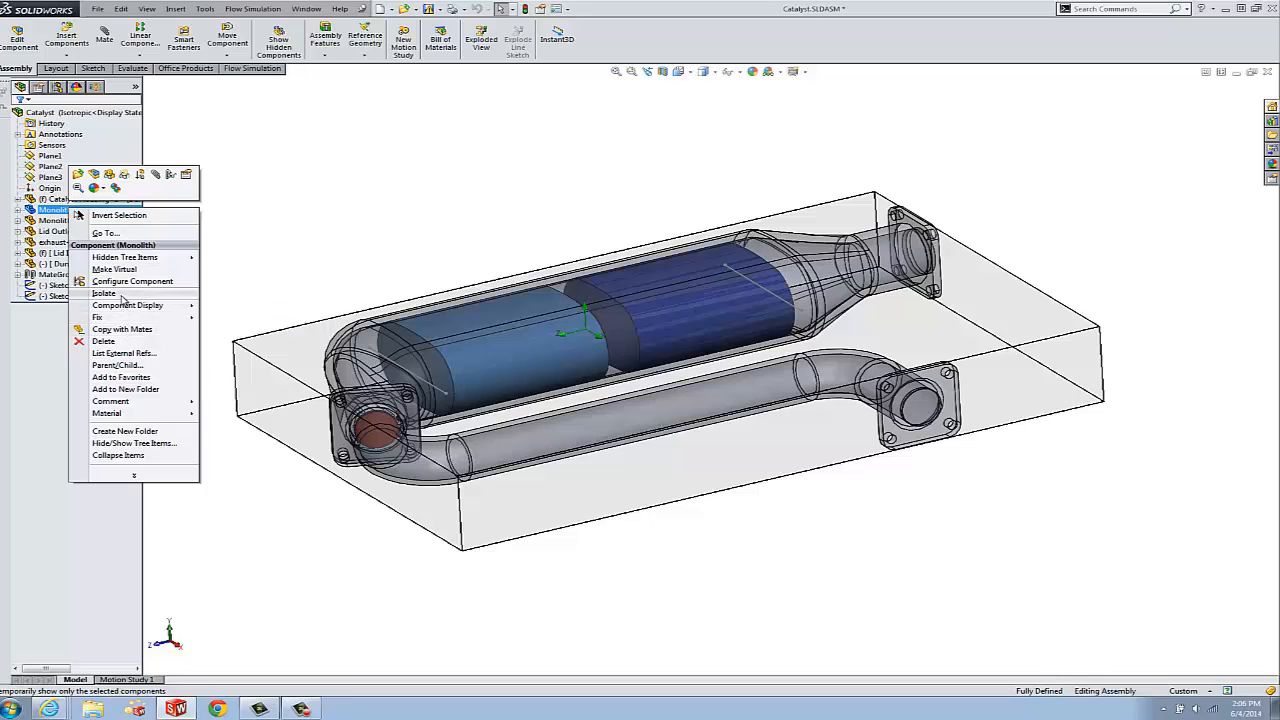
left_click(104, 293)
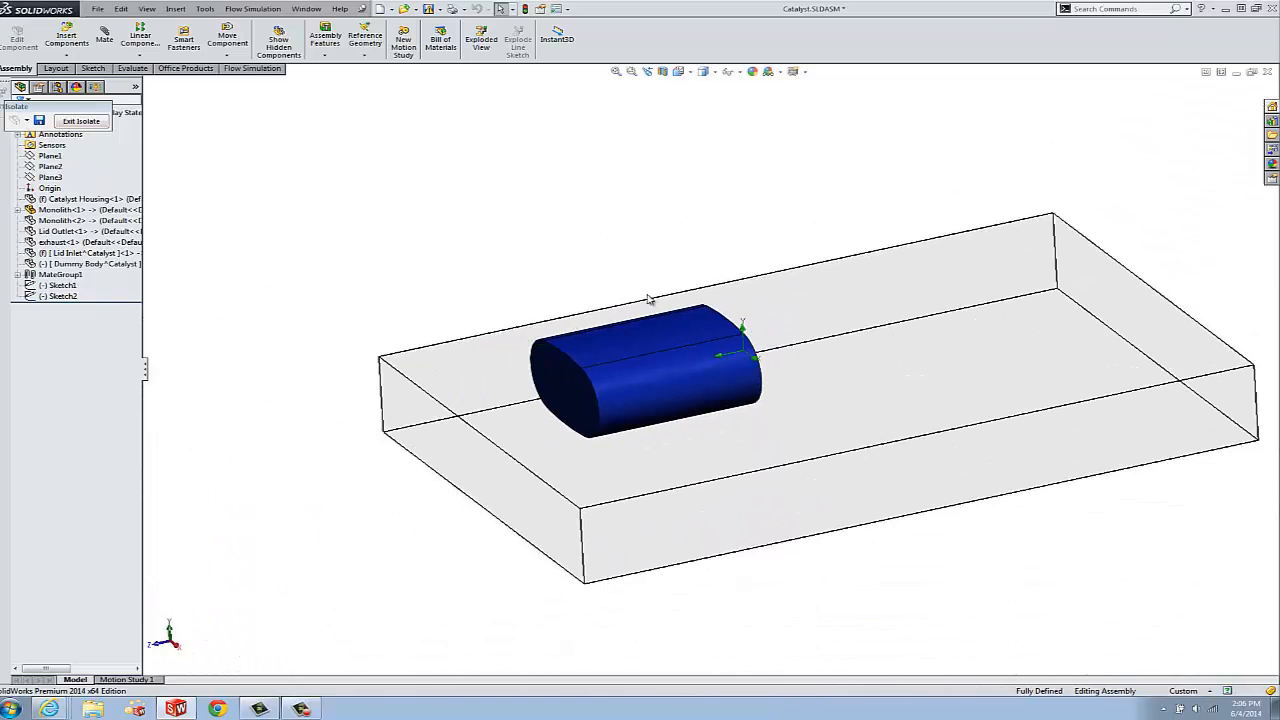
left_click(81, 121)
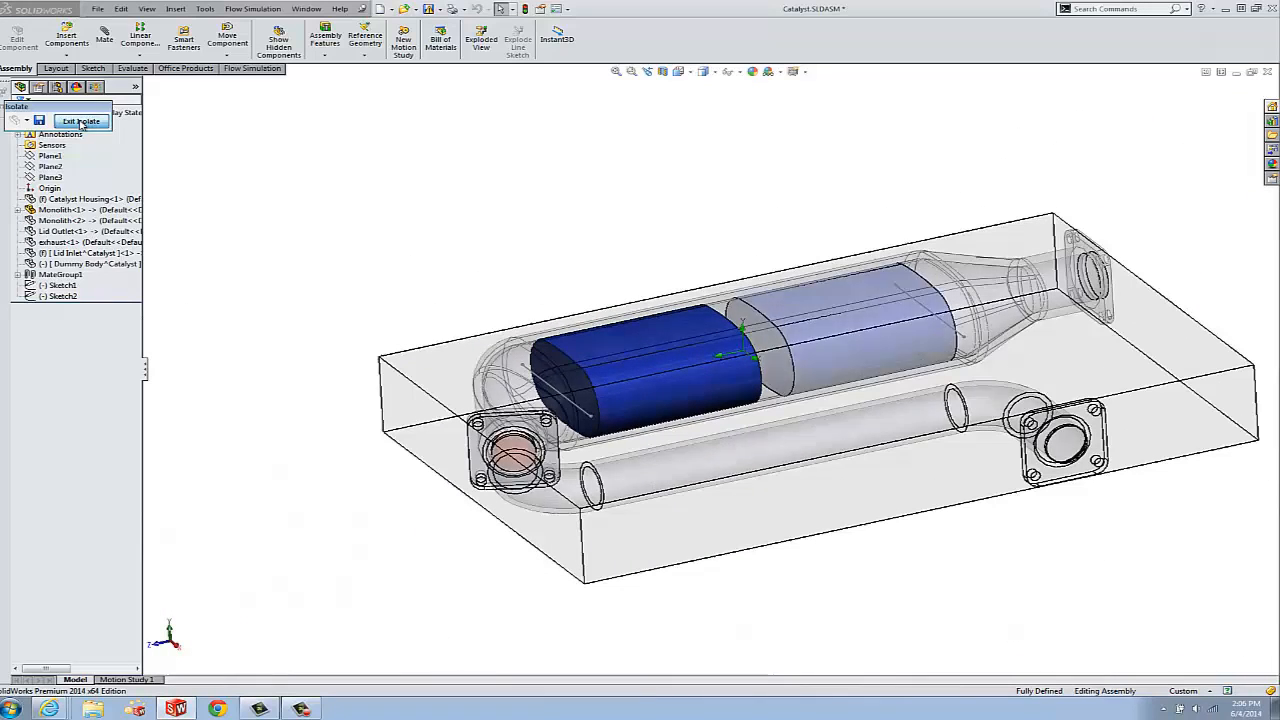
left_click(81, 121)
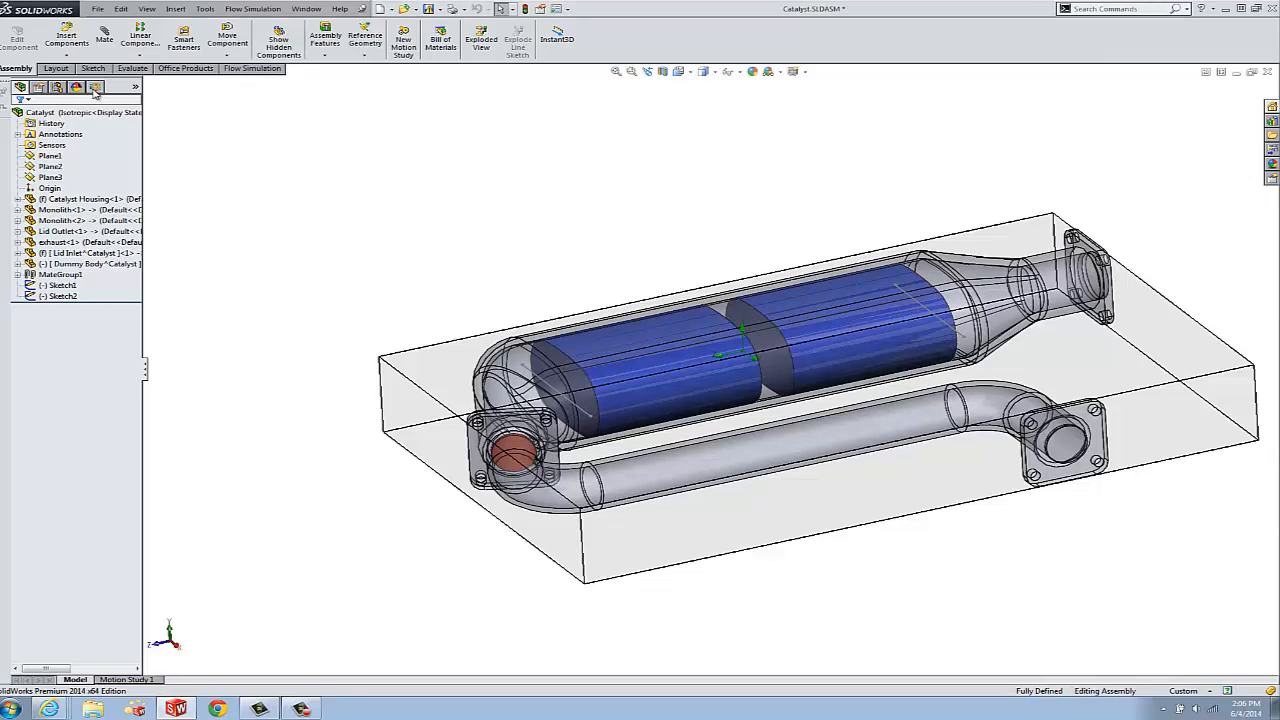
Confirm Porous Medium 1 applies the Isotropic material to Monolith-1 and Monolith-2.
left_click(95, 87)
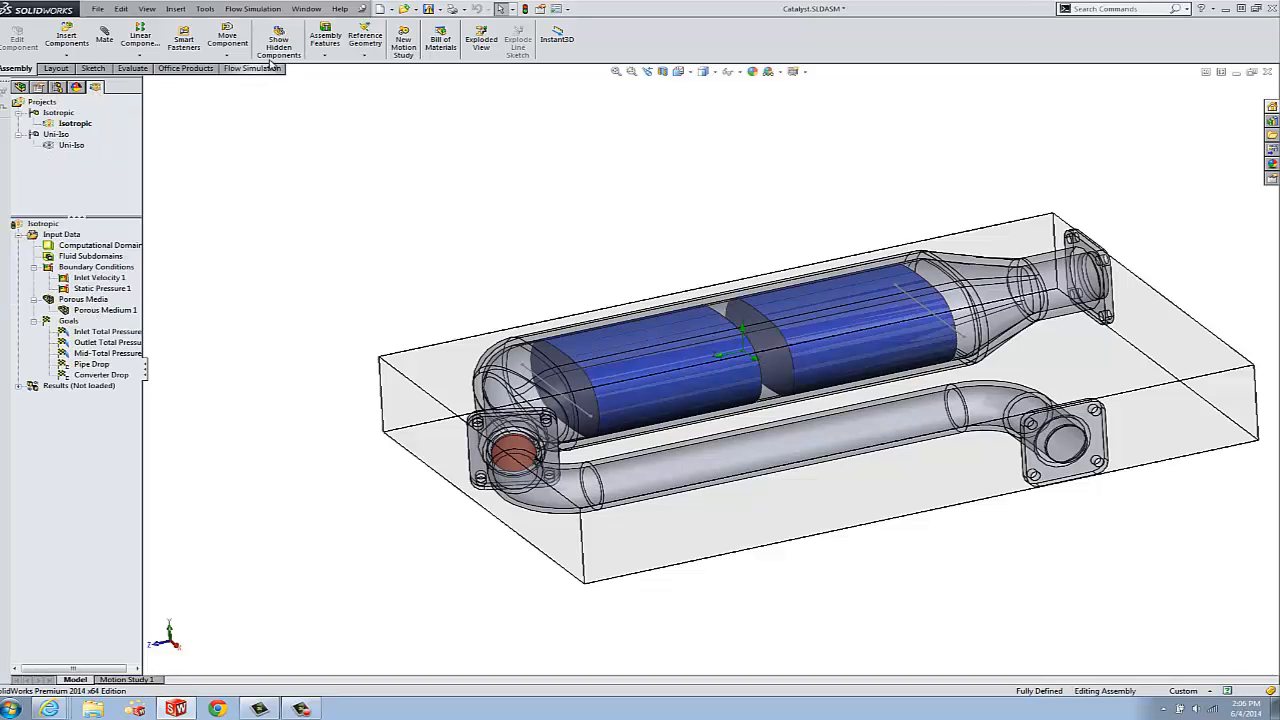
left_click(253, 8)
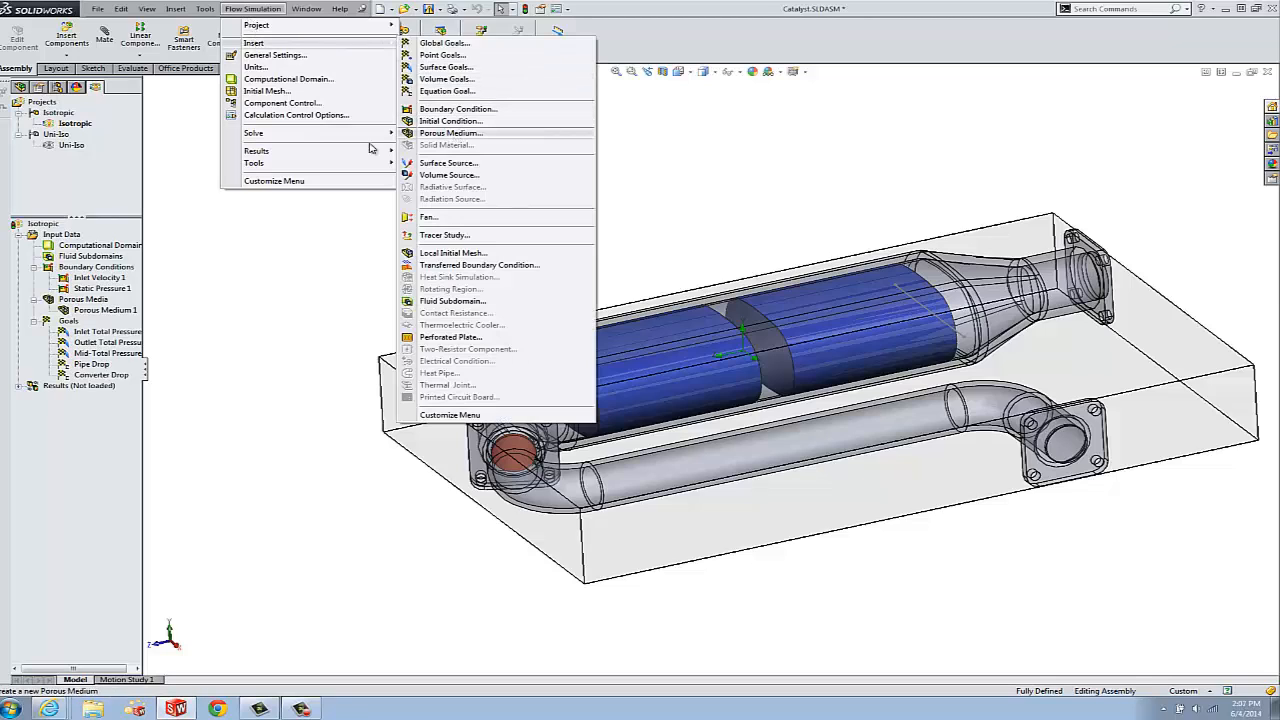
right_click(105, 310)
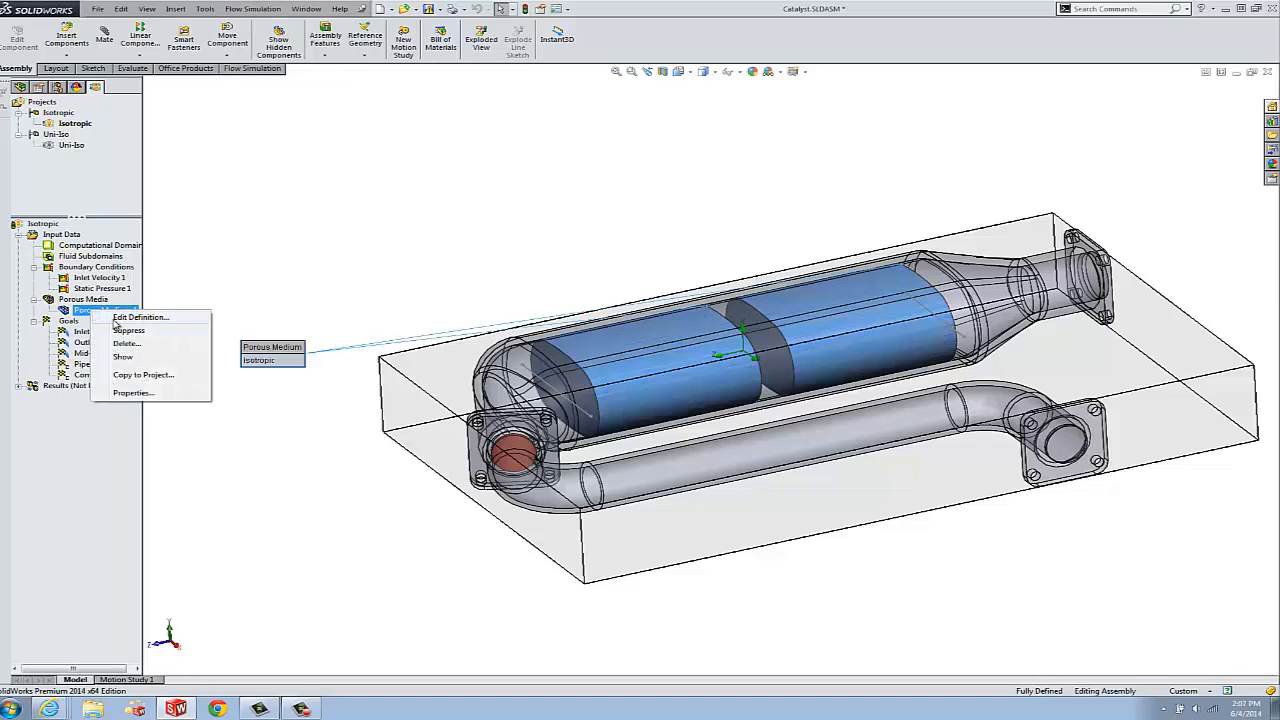
left_click(139, 317)
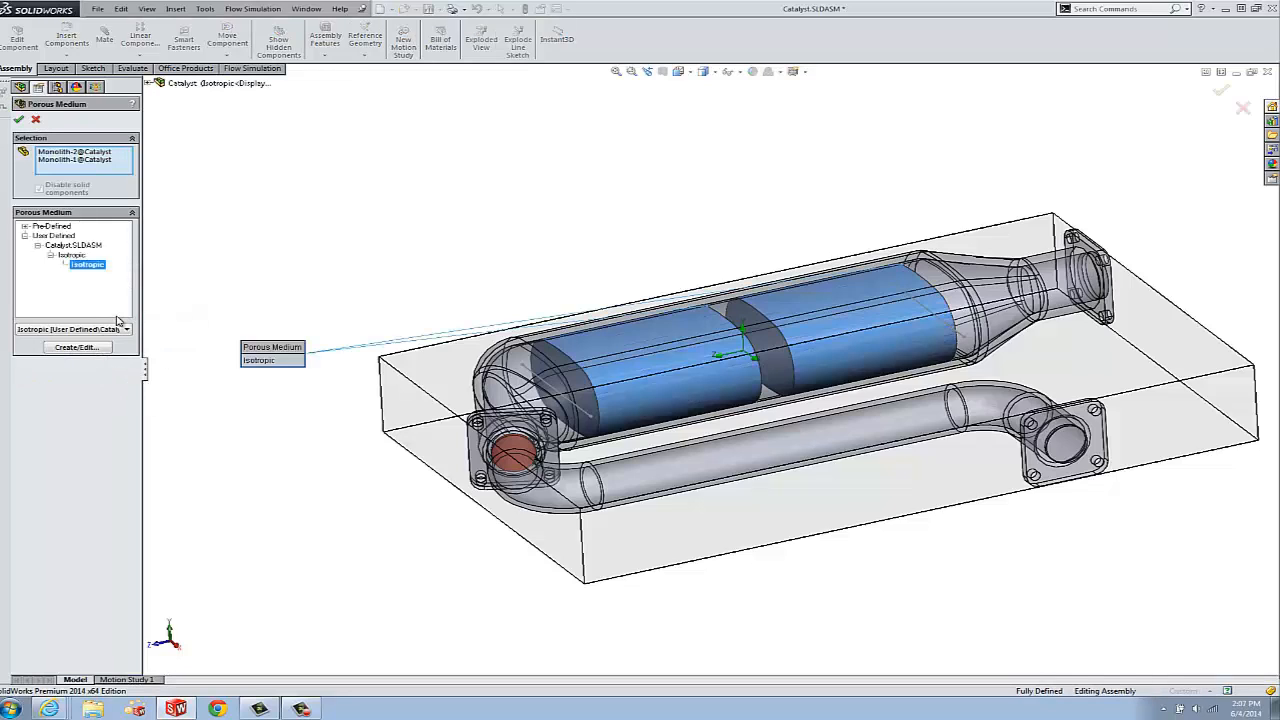
left_click(75, 151)
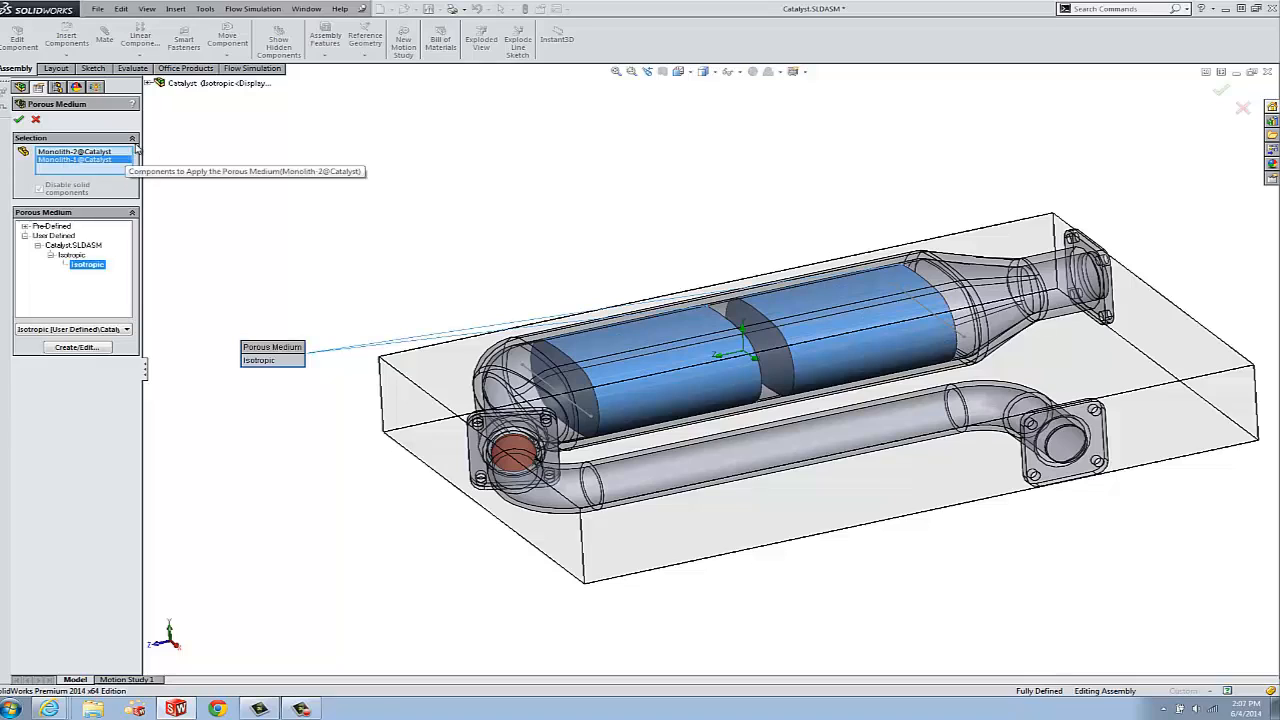
mouse_move(97, 277)
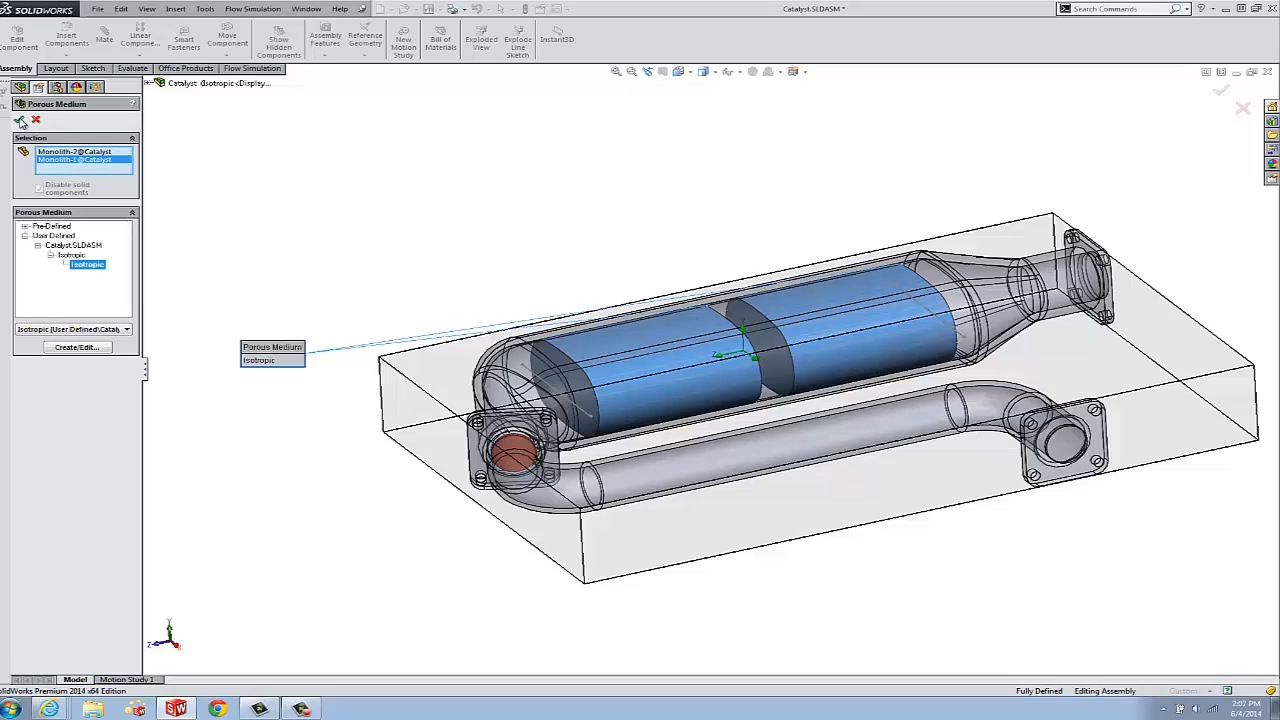
left_click(1221, 90)
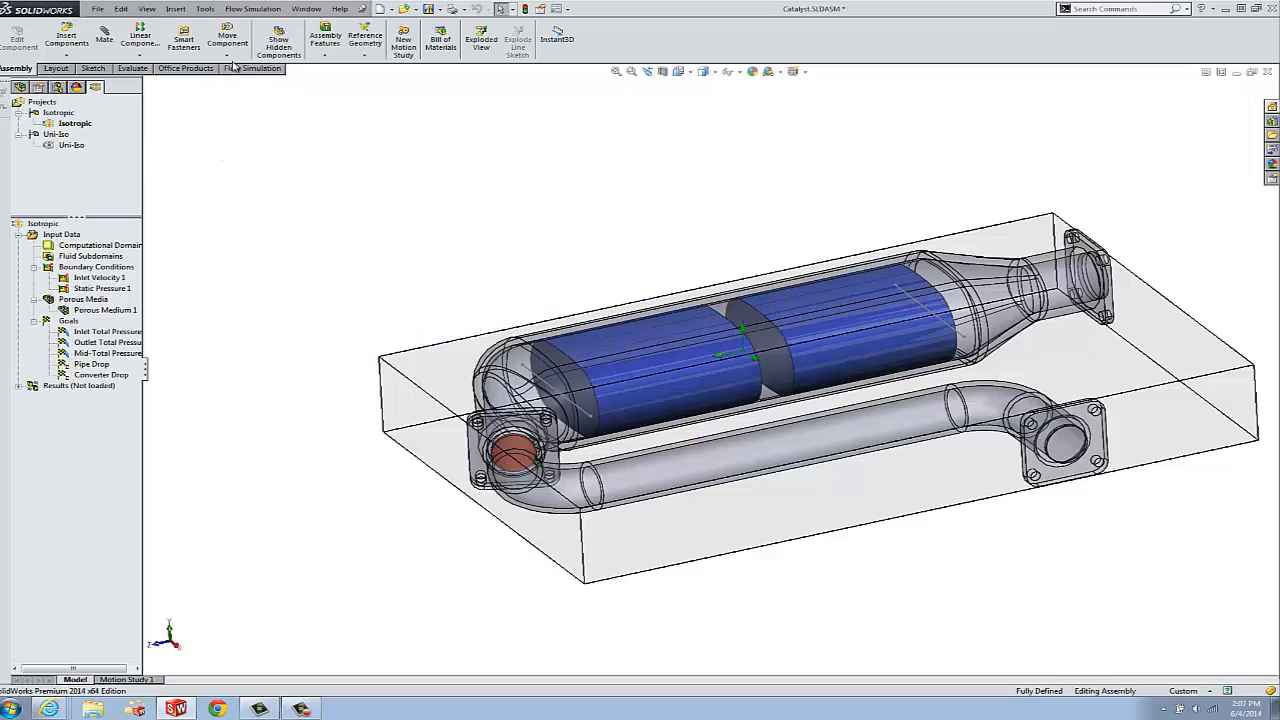
left_click(253, 8)
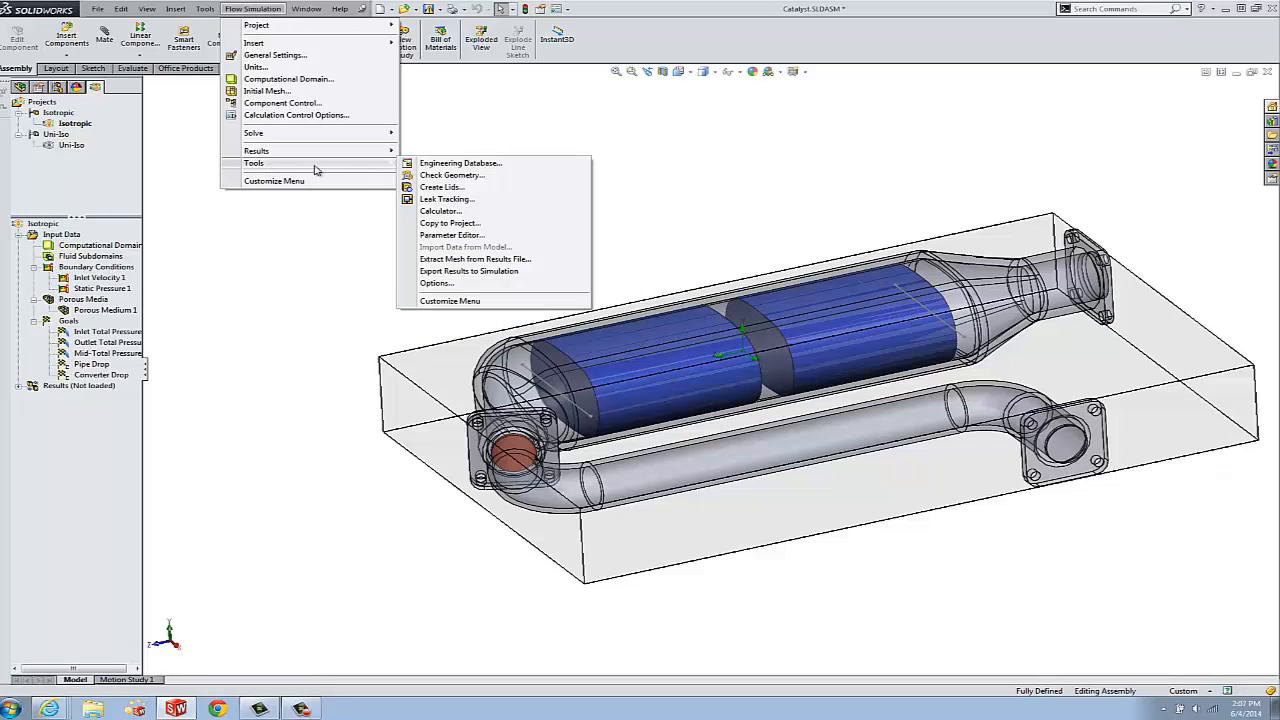
mouse_move(451, 175)
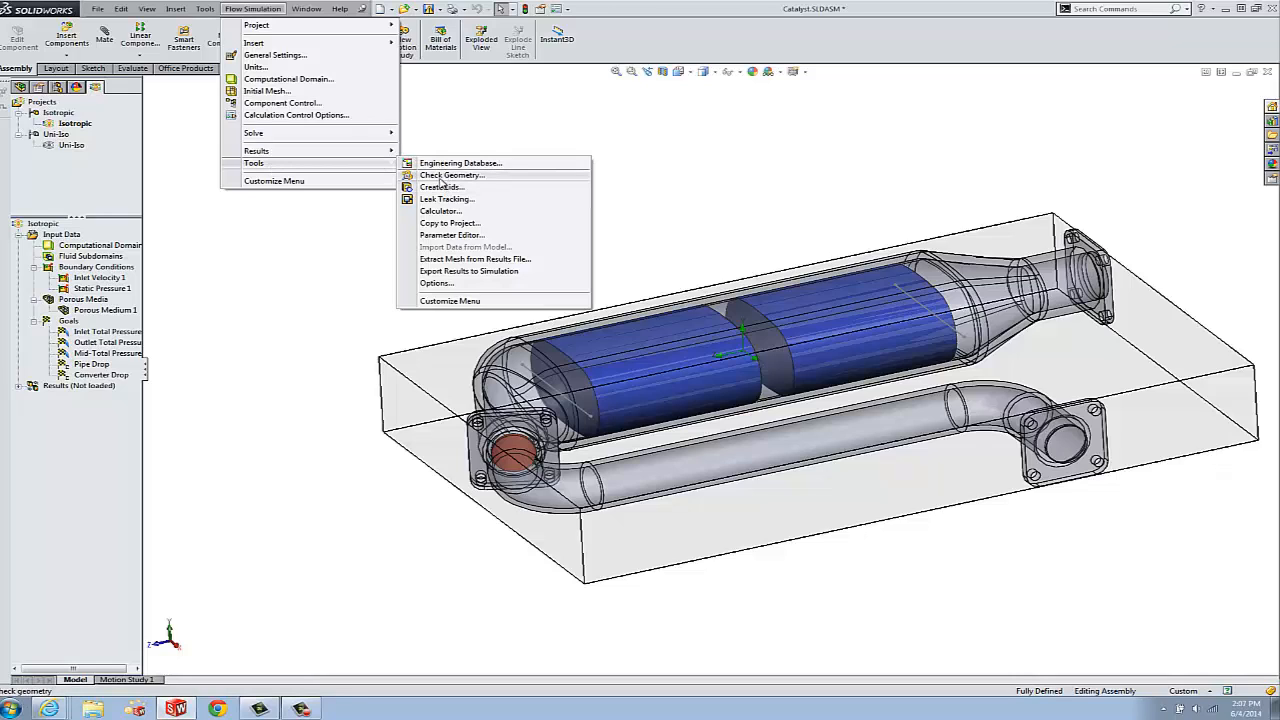
left_click(451, 175)
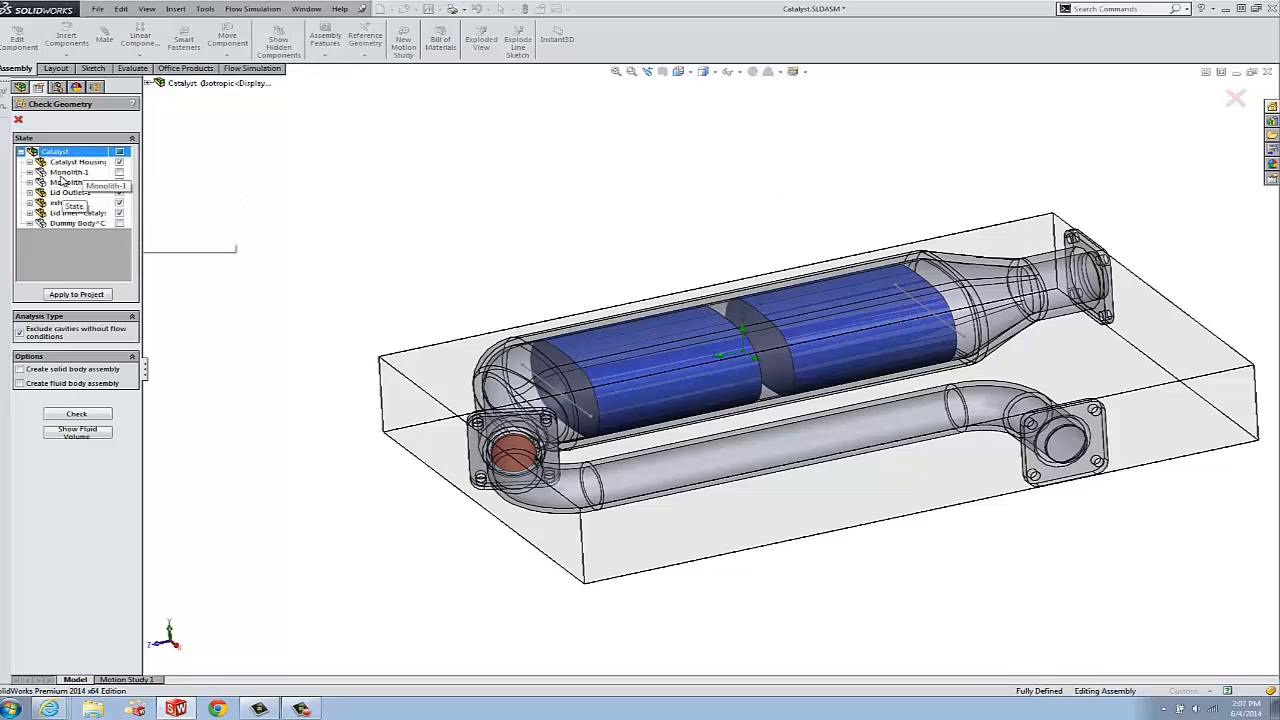
left_click(70, 182)
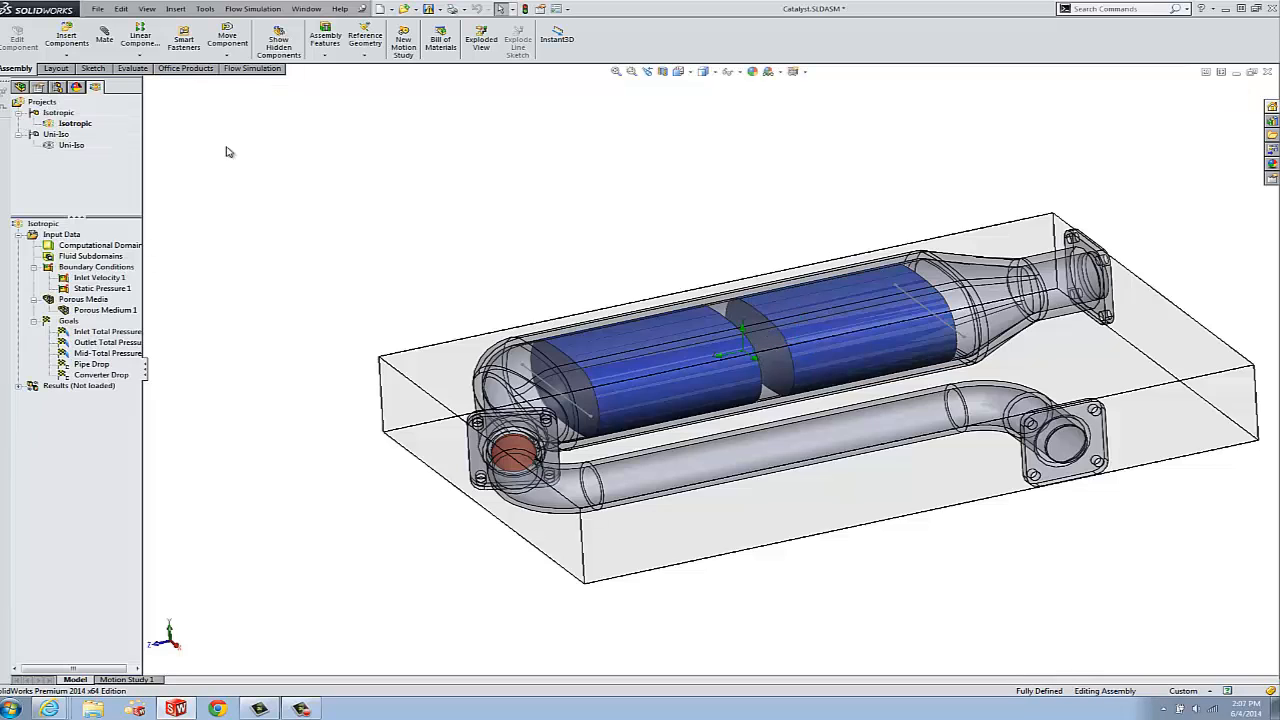
mouse_move(395, 176)
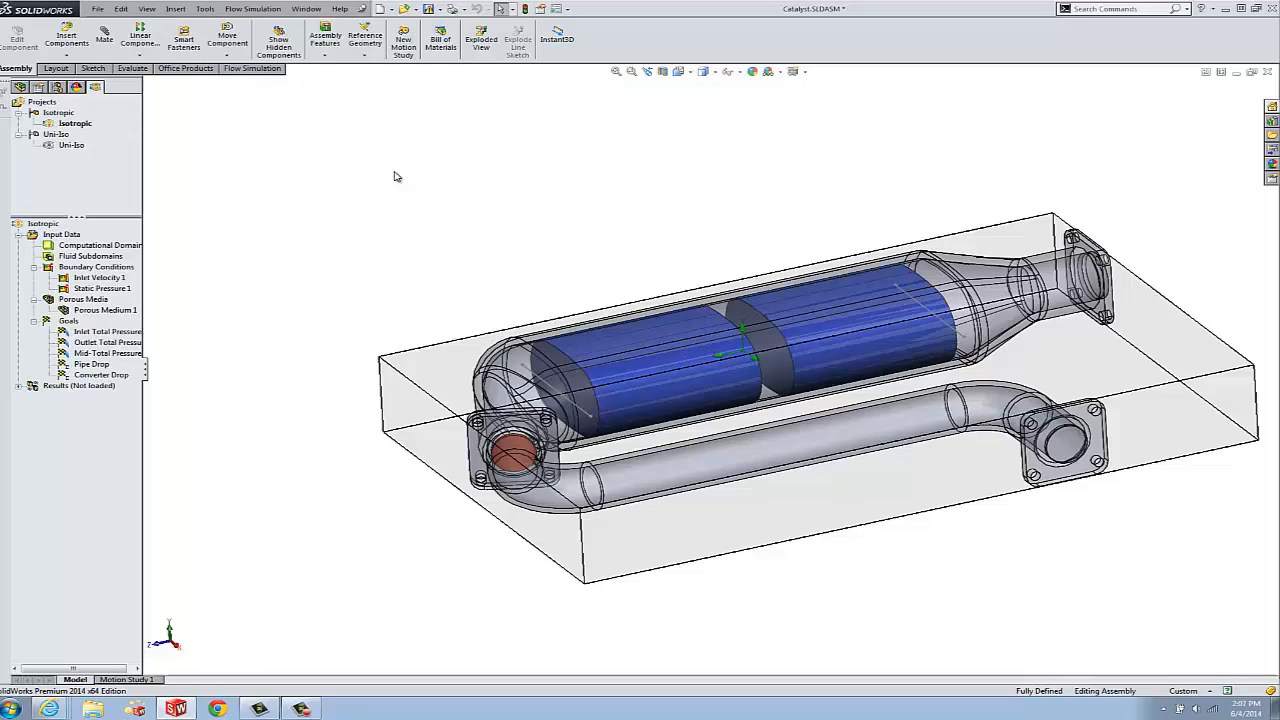
mouse_move(535, 125)
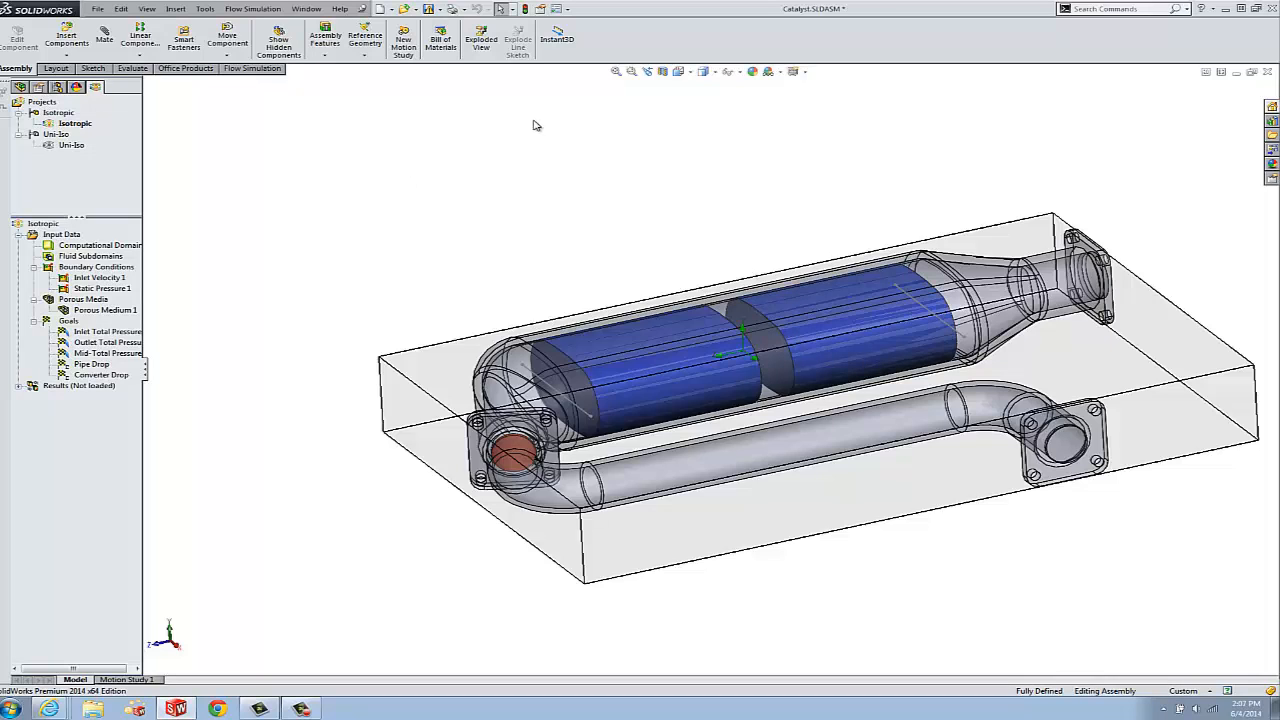
mouse_move(459, 190)
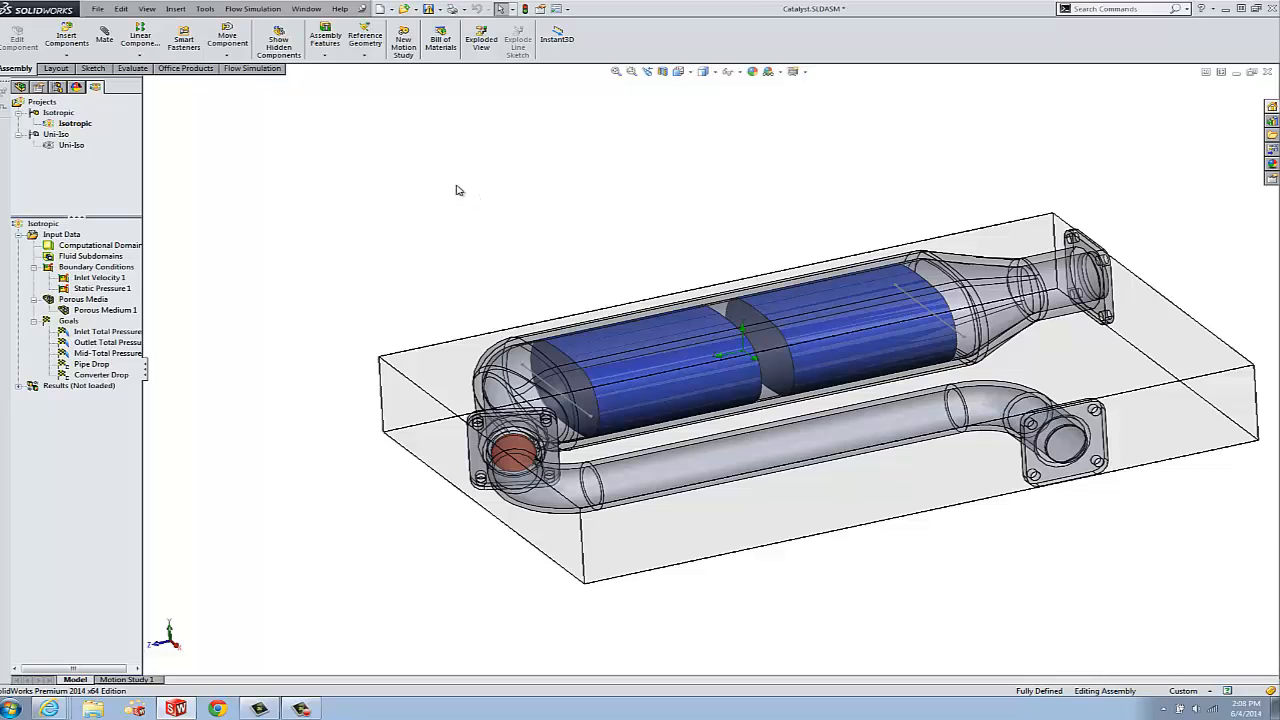